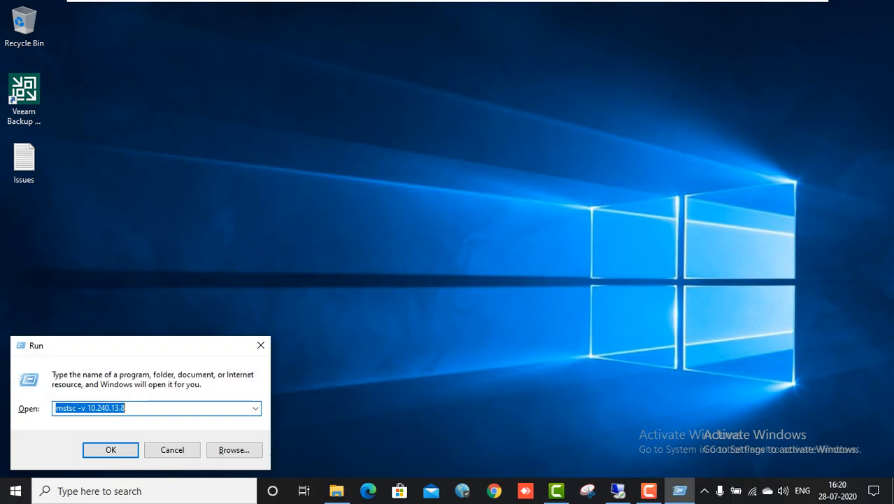
# Run diskmgmt.msc to start Disk Management on the remote server
pyautogui.click(110, 449)
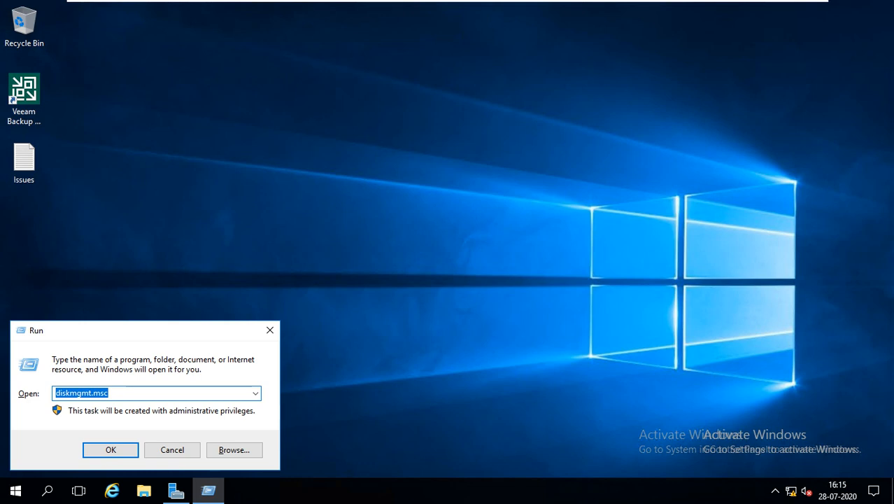
pyautogui.click(111, 449)
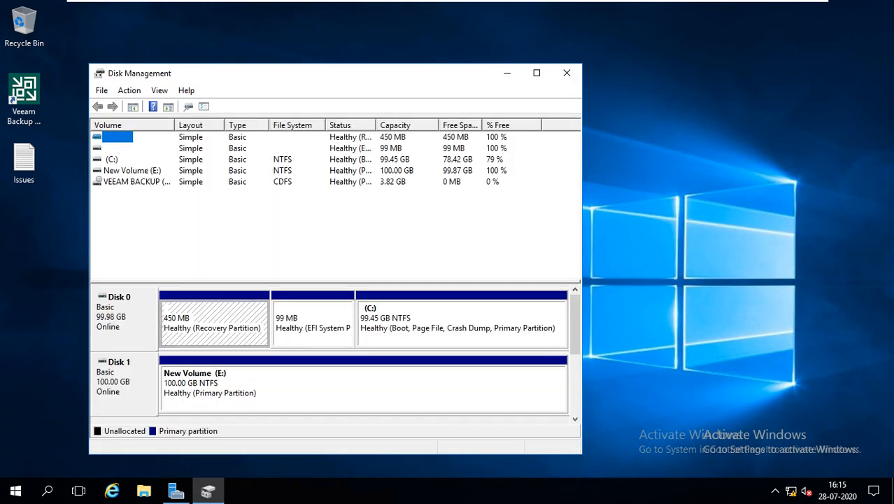
# Maximize the Disk Management window to full screen
pyautogui.click(537, 72)
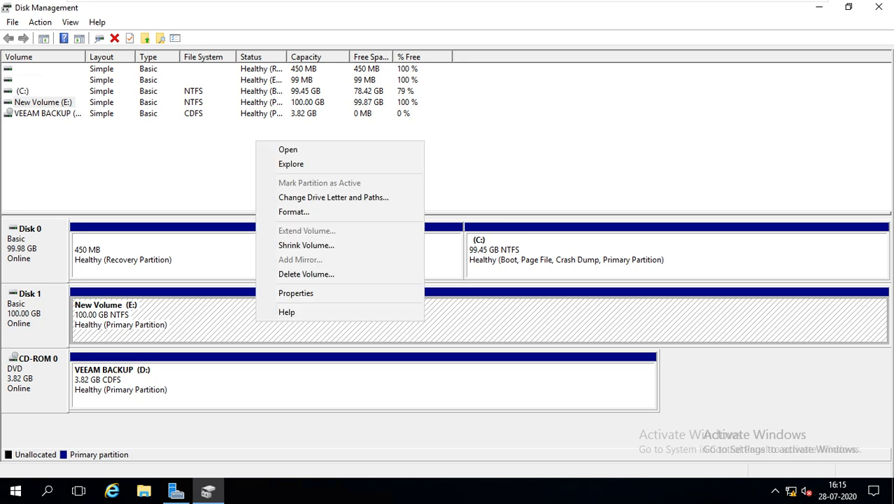
pyautogui.moveTo(294, 212)
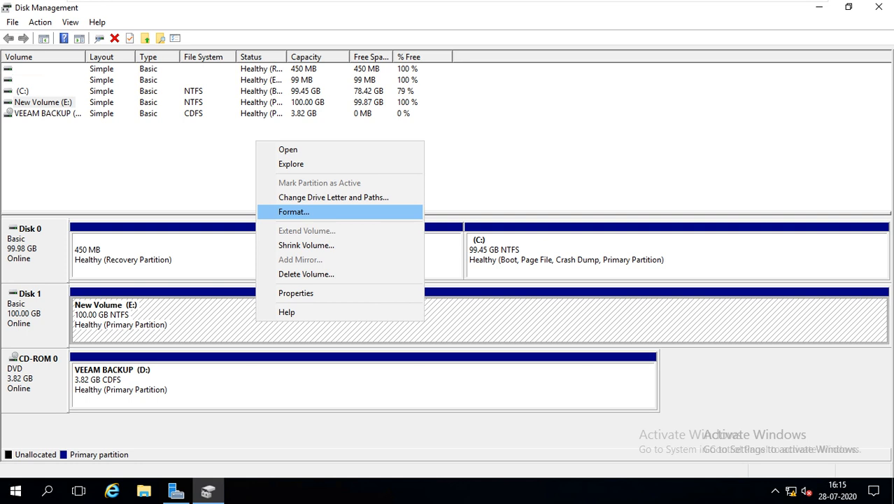
# Format New Volume (E:) as ReFS with 64K allocation unit size, accepting the data-erase warning
pyautogui.click(294, 211)
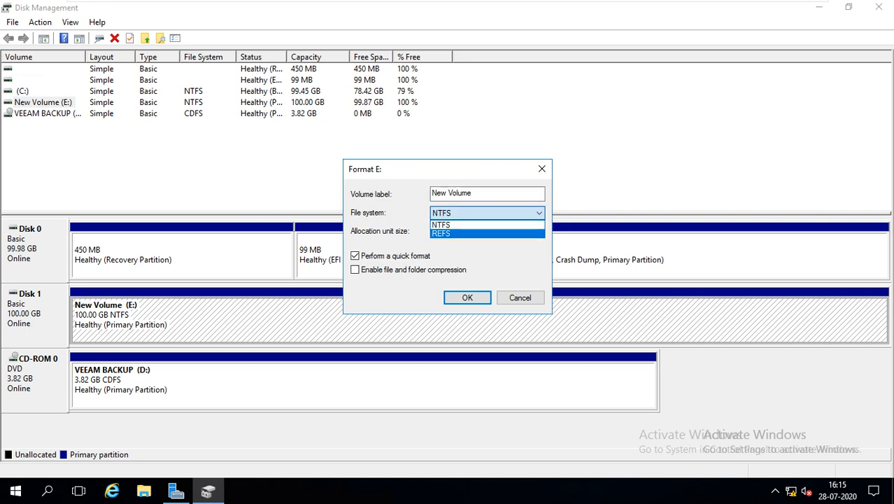
pyautogui.click(440, 232)
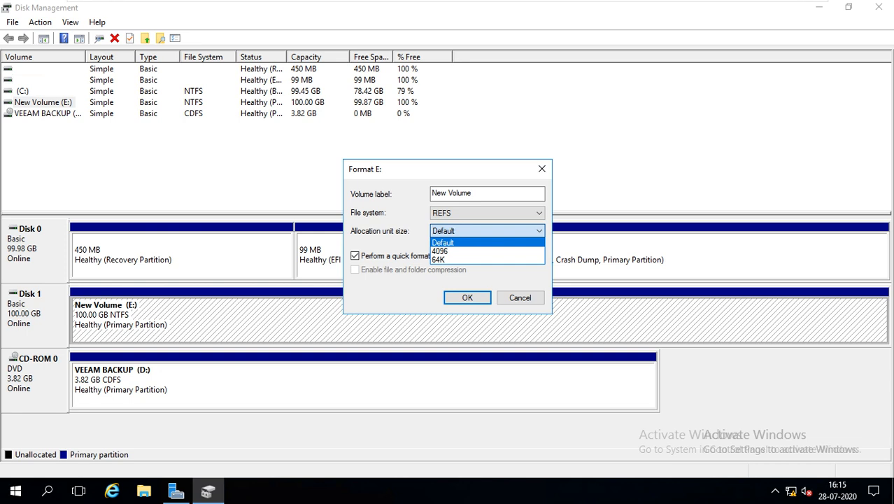
pyautogui.click(439, 258)
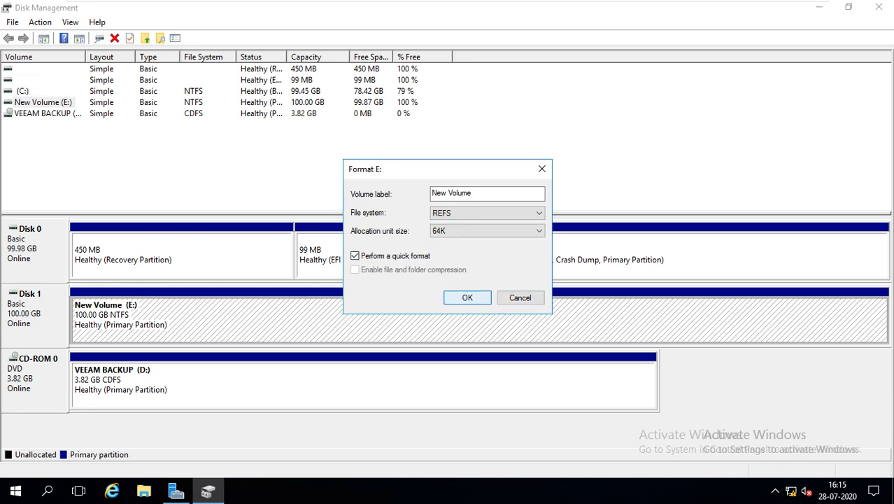
pyautogui.click(468, 297)
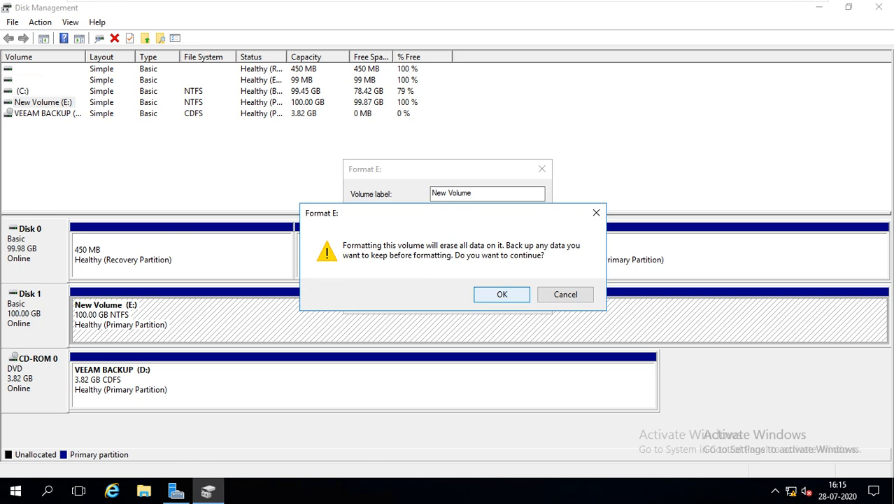
pyautogui.click(501, 294)
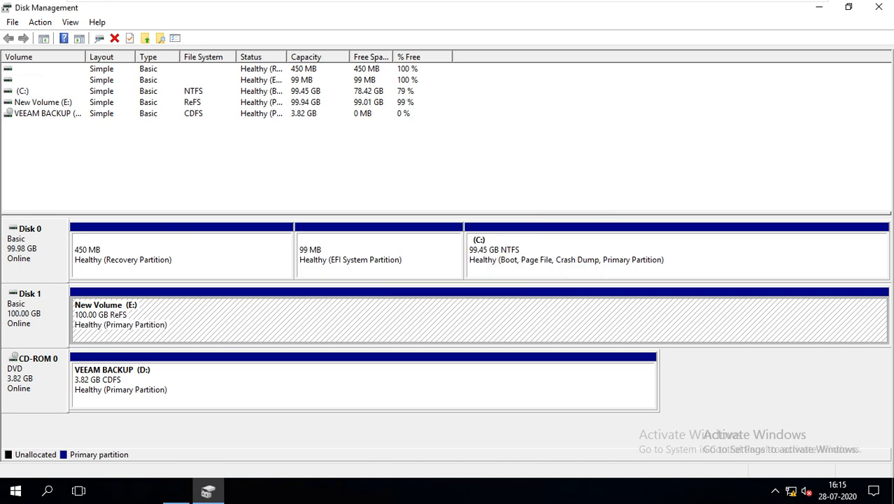